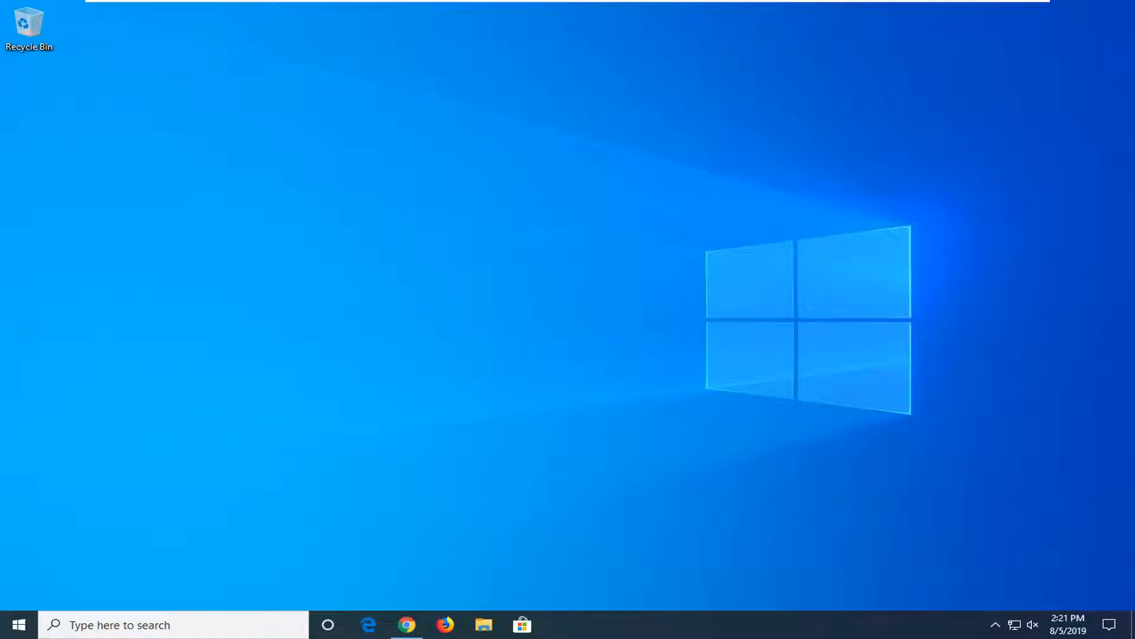
- Search 'settings' from the Start menu and open the Personalization section
{"action": "left_click", "coordinate": [18, 625]}
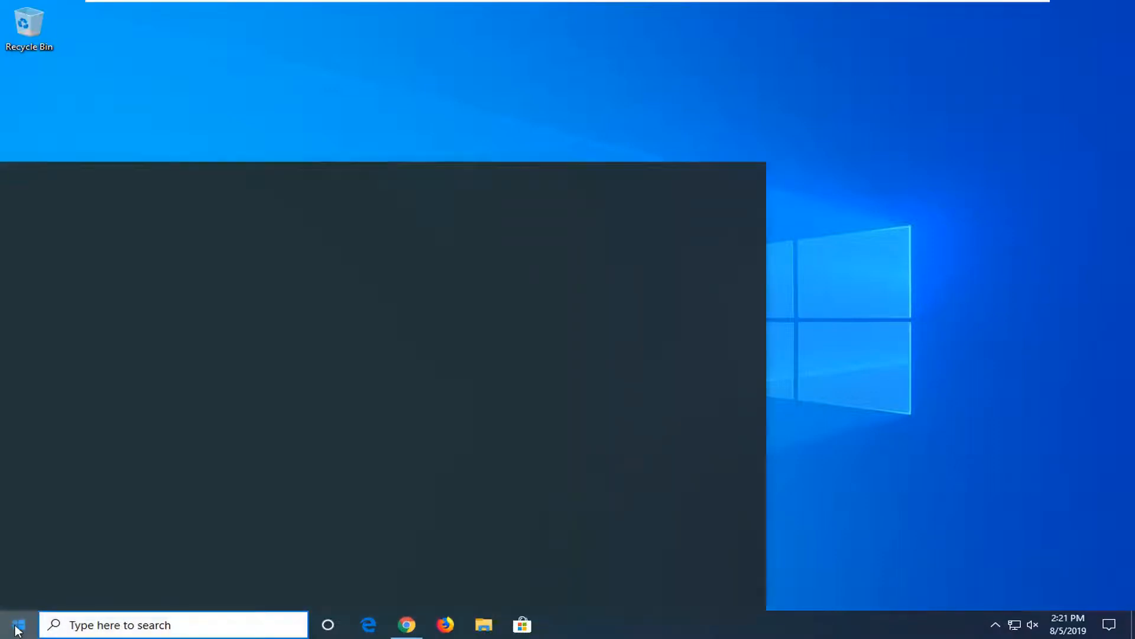
{"action": "left_click", "coordinate": [14, 624]}
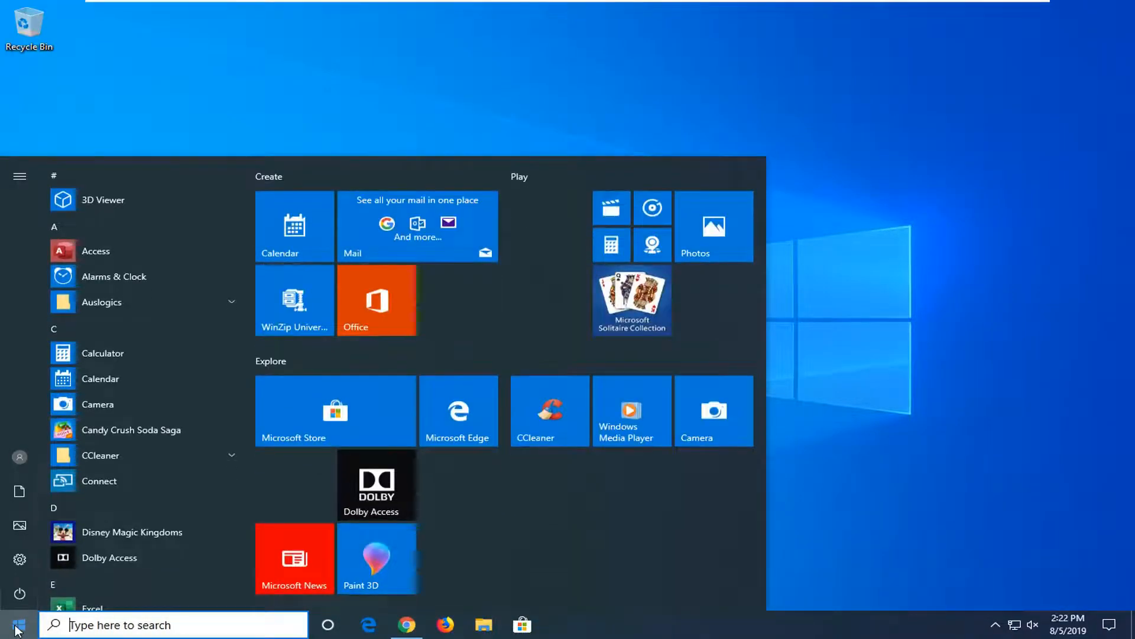
{"action": "type", "text": "settings"}
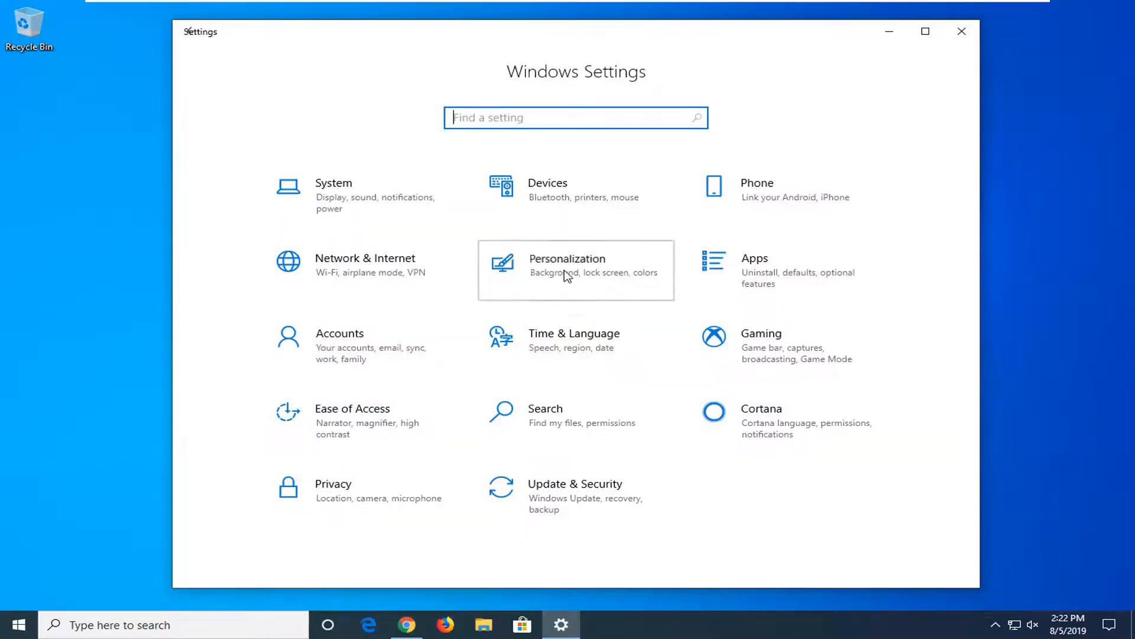
{"action": "left_click", "coordinate": [567, 270]}
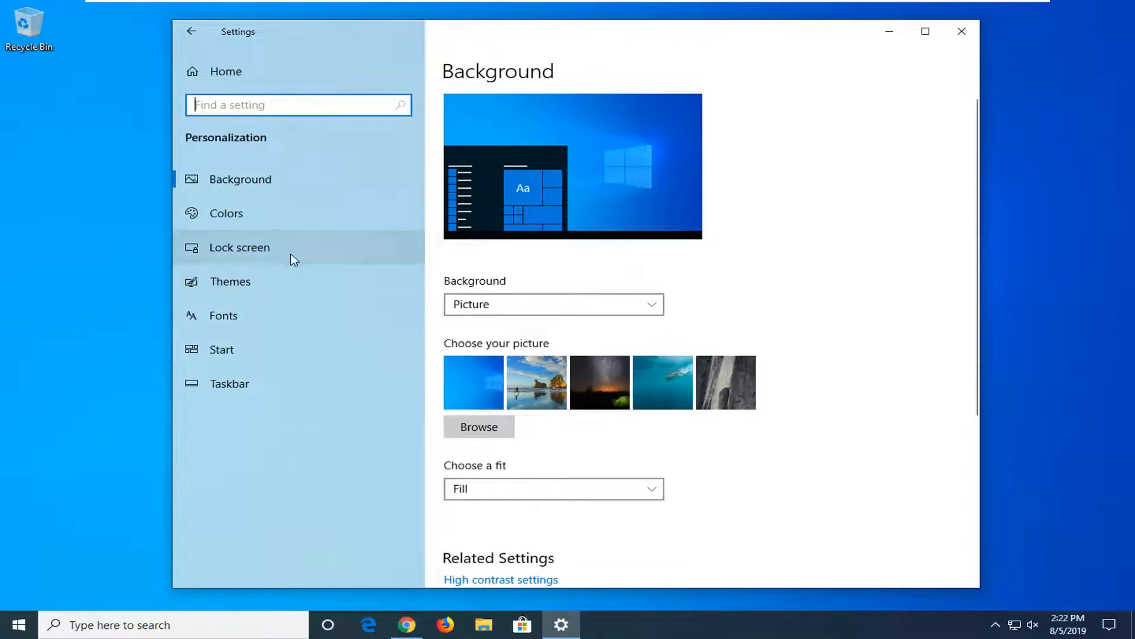
{"action": "mouse_move", "coordinate": [483, 306]}
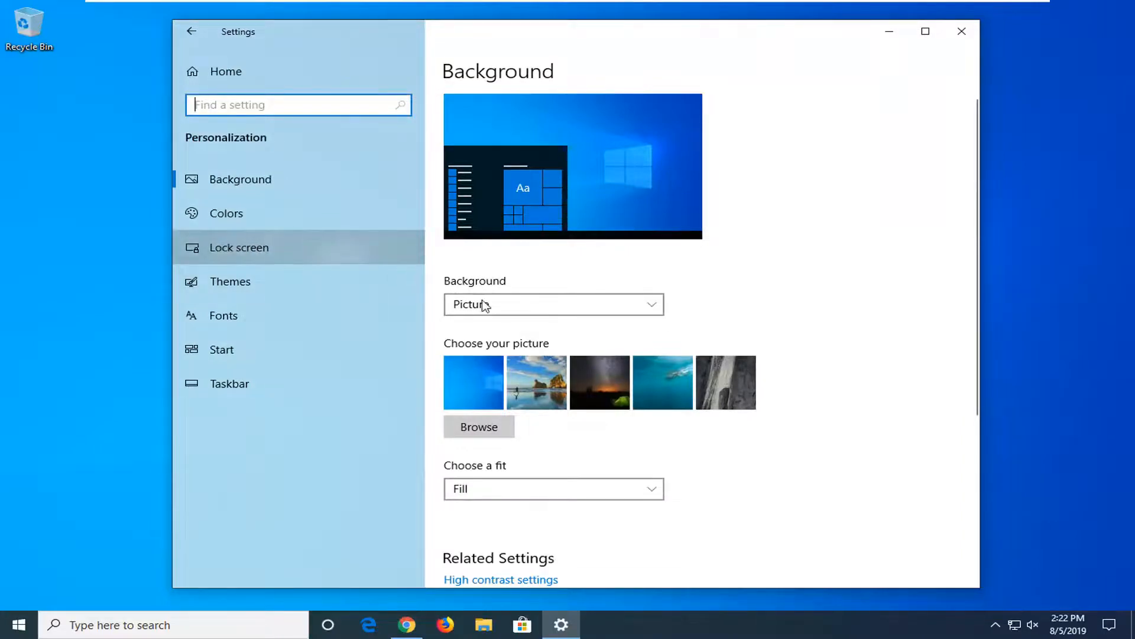
- On the Lock screen page, try the Picture and Slideshow background options
{"action": "left_click", "coordinate": [238, 248]}
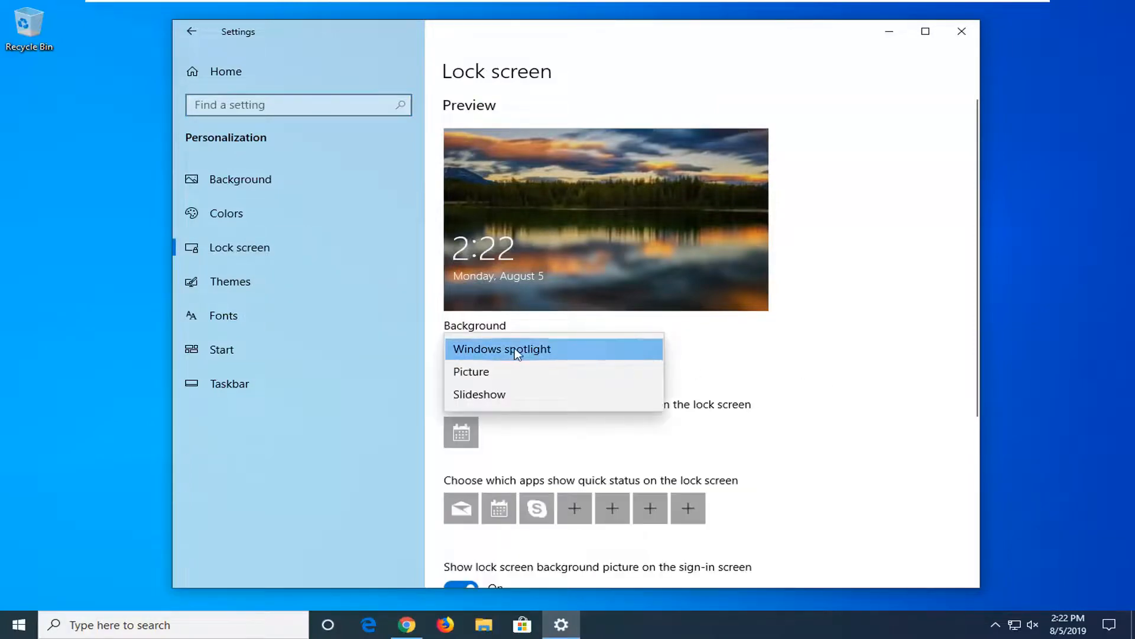
{"action": "mouse_move", "coordinate": [480, 398]}
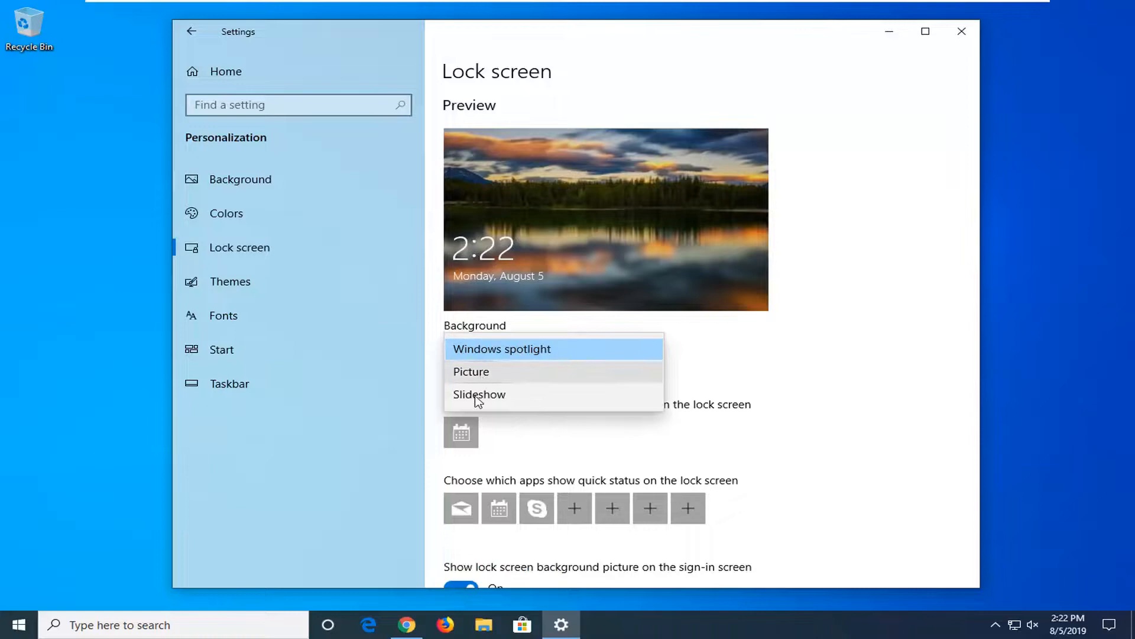
{"action": "mouse_move", "coordinate": [490, 374]}
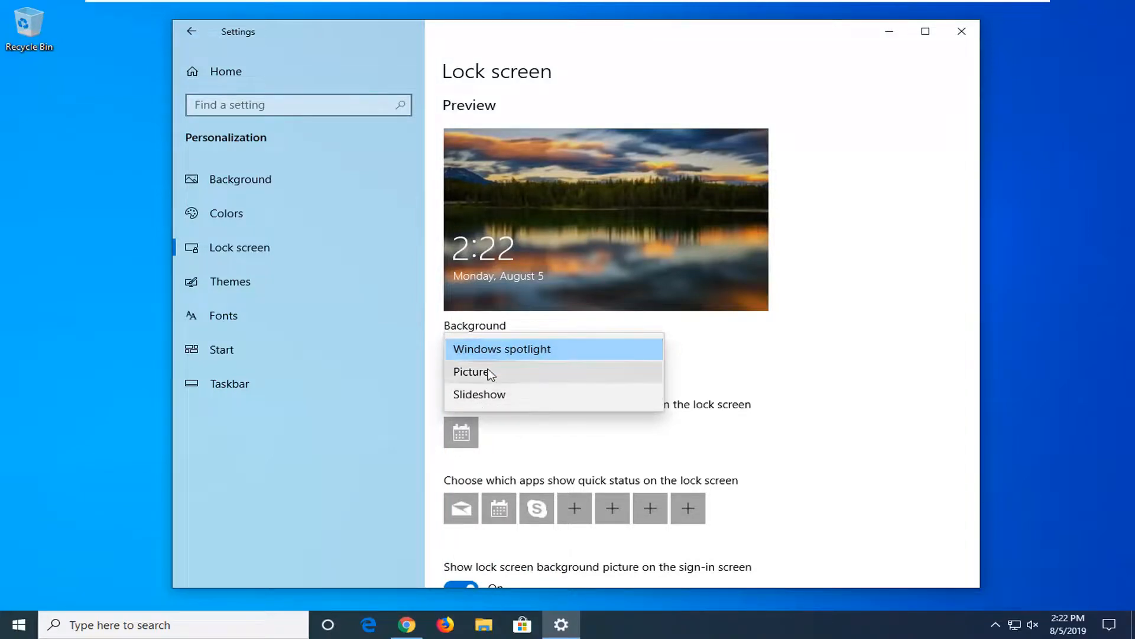
{"action": "left_click", "coordinate": [471, 371]}
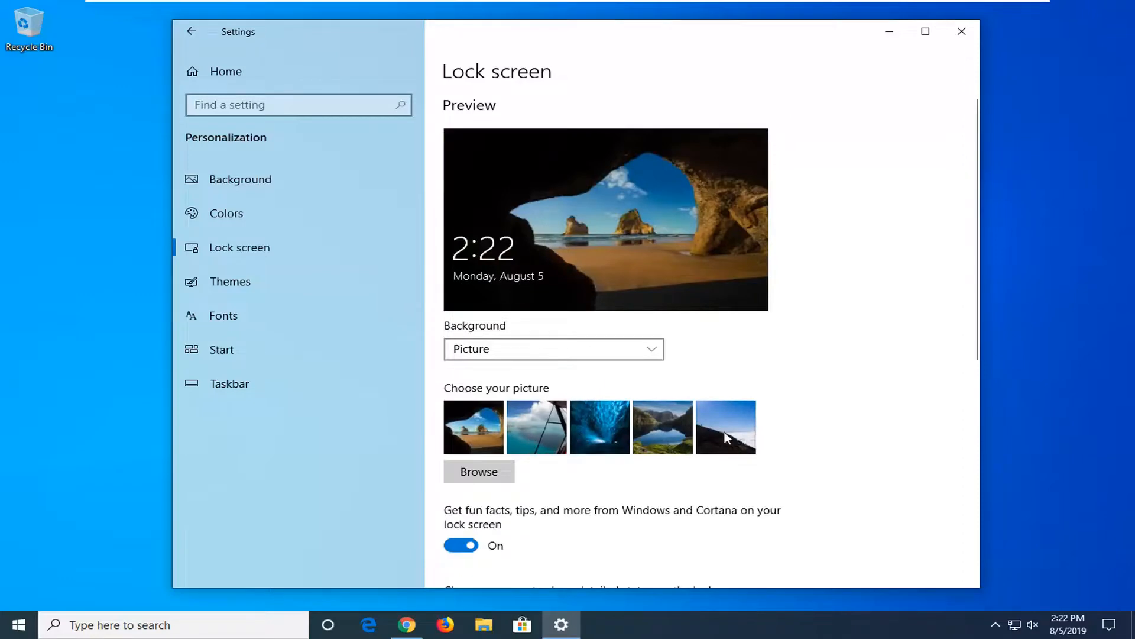
{"action": "left_click", "coordinate": [554, 348]}
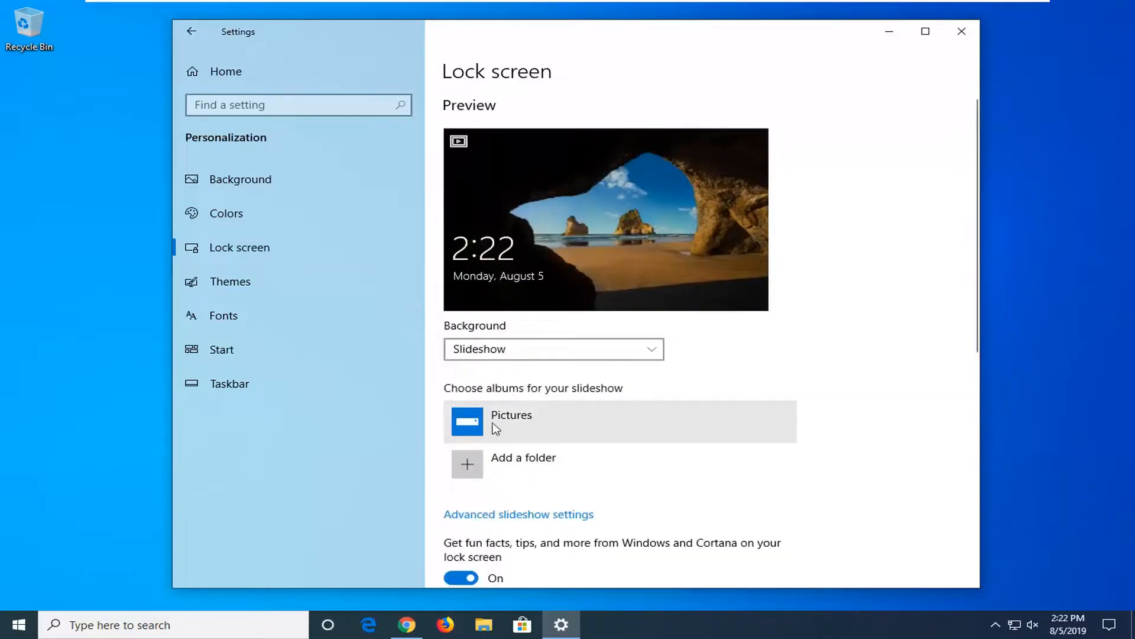
{"action": "mouse_move", "coordinate": [522, 387]}
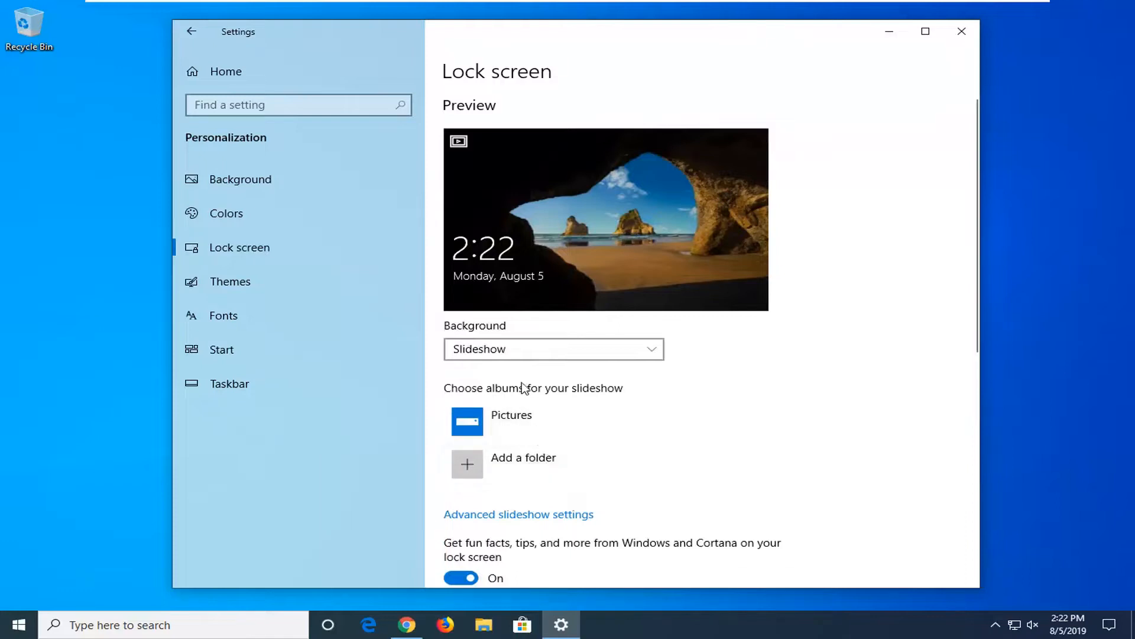
- Settle the lock screen background on Picture and close the Settings window
{"action": "left_click", "coordinate": [553, 348]}
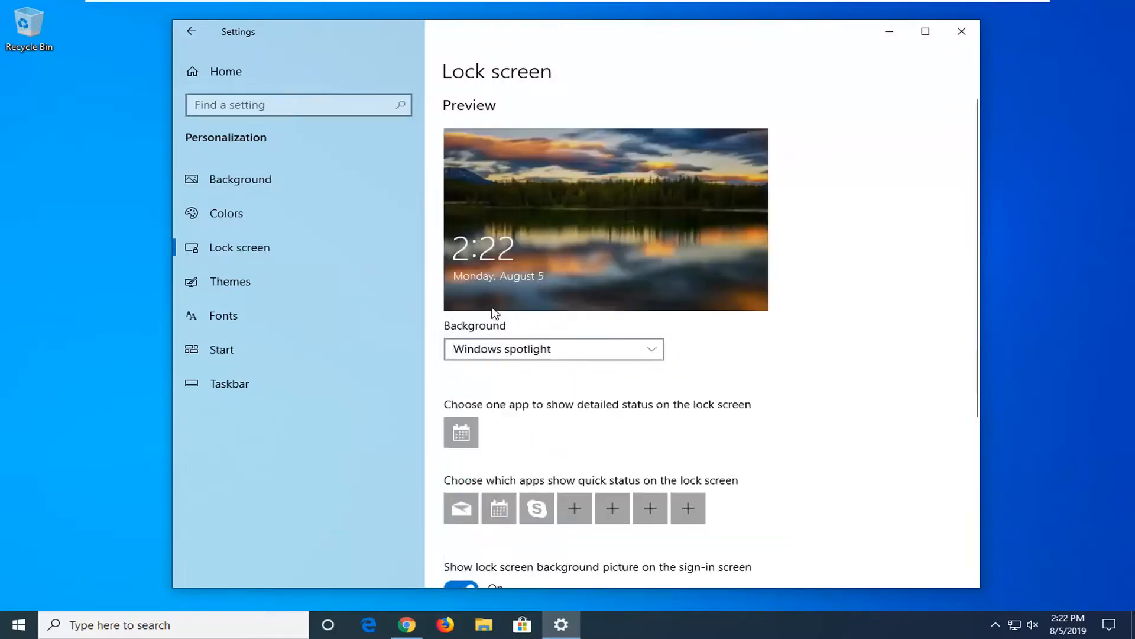
{"action": "left_click", "coordinate": [552, 348]}
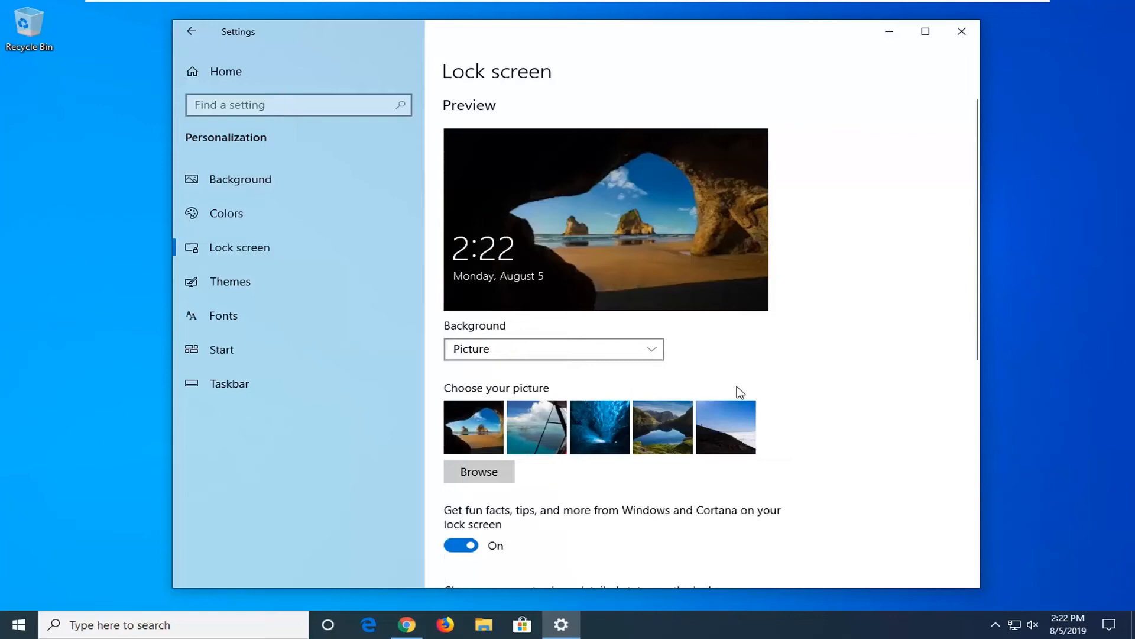
{"action": "scroll", "scroll_direction": "down", "scroll_amount": 3}
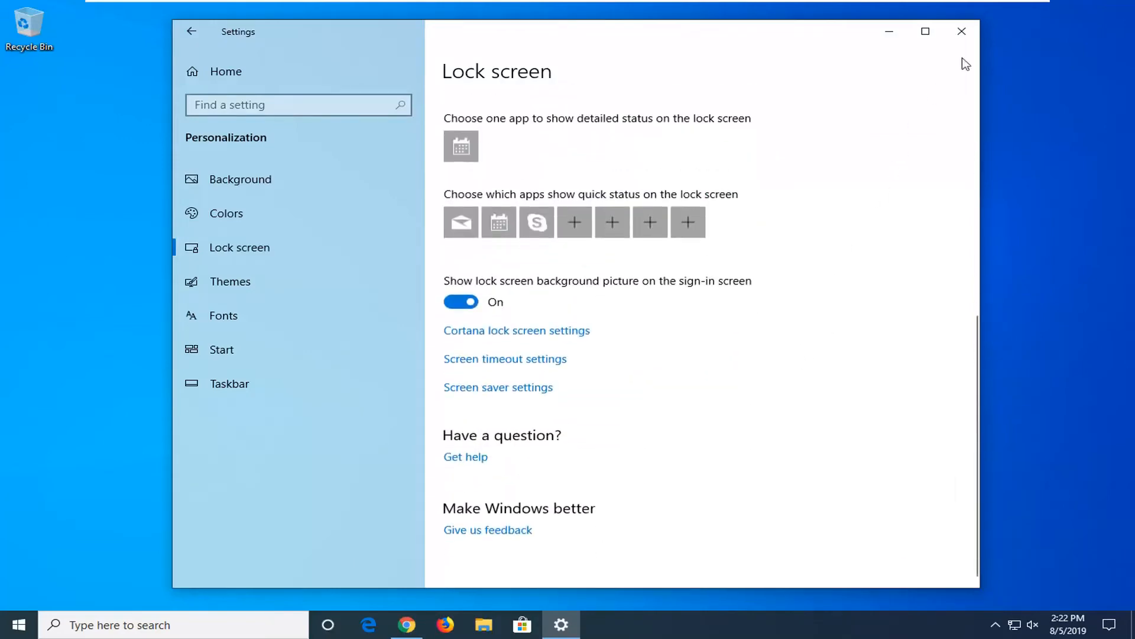
{"action": "left_click", "coordinate": [961, 31]}
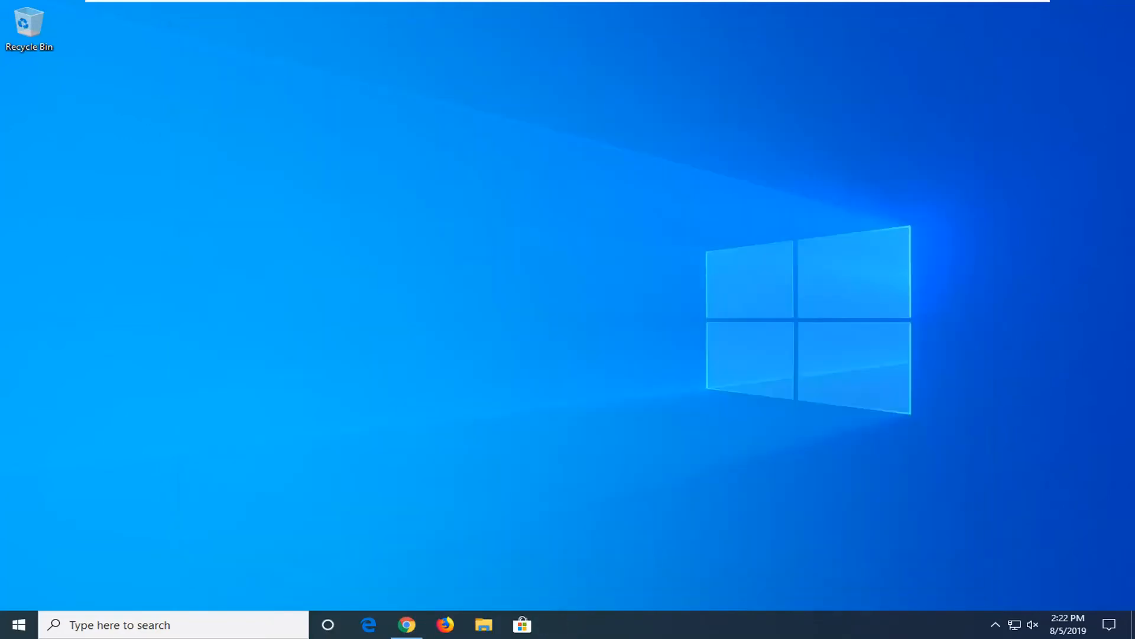